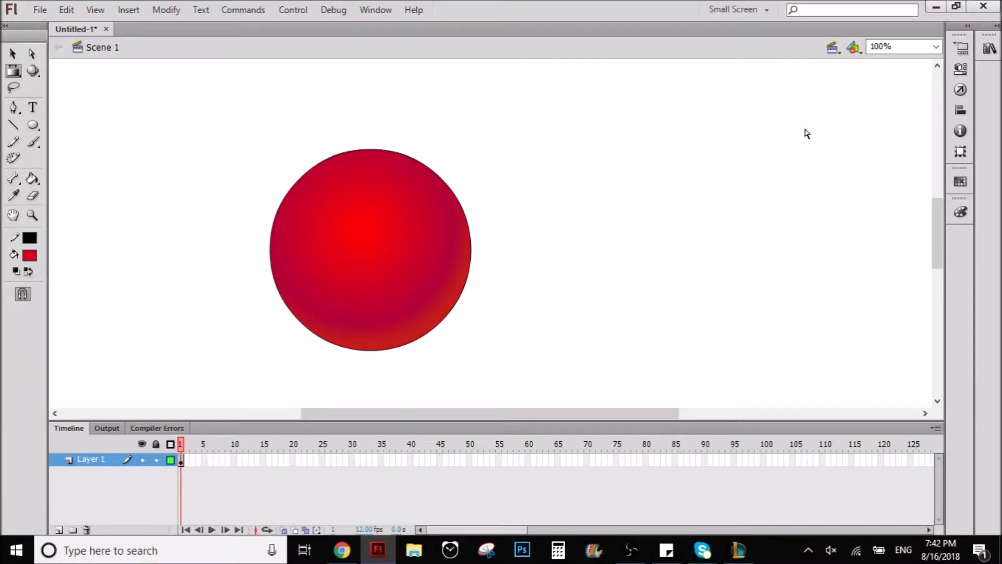
Select the red shaded circle and delete it, leaving Layer 1 empty
click(13, 53)
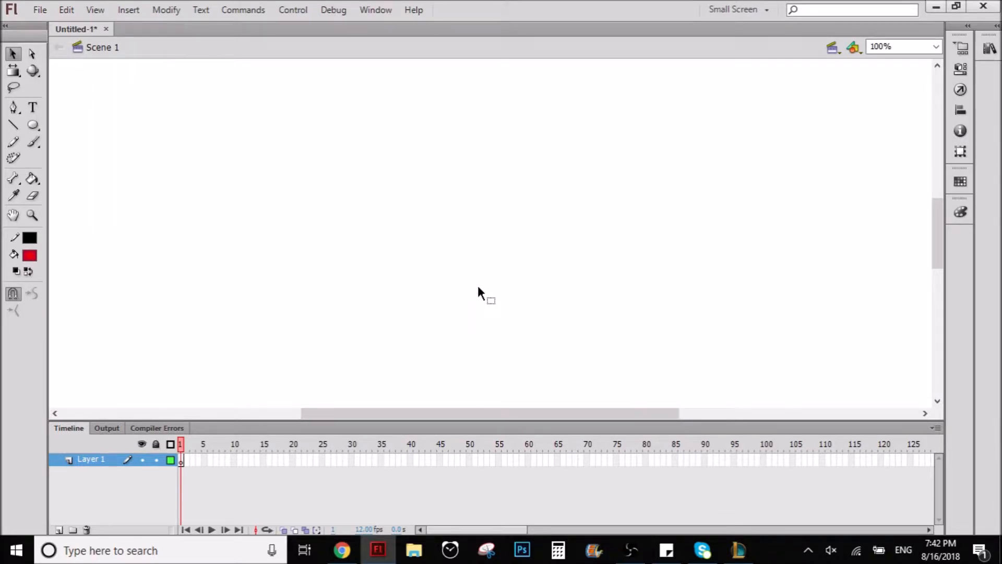
click(29, 237)
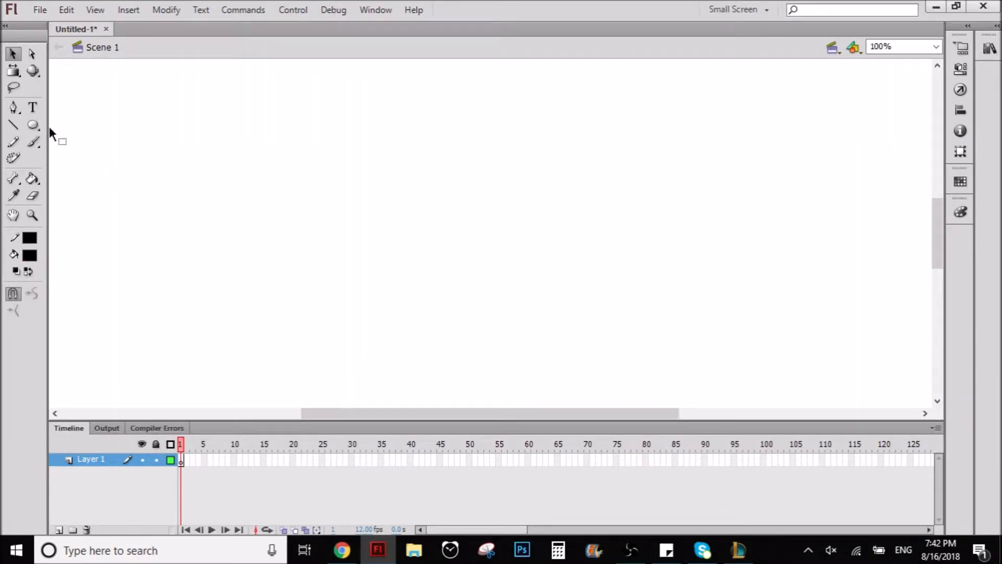
Draw a solid black circle in the middle of the stage with the Oval tool
click(33, 124)
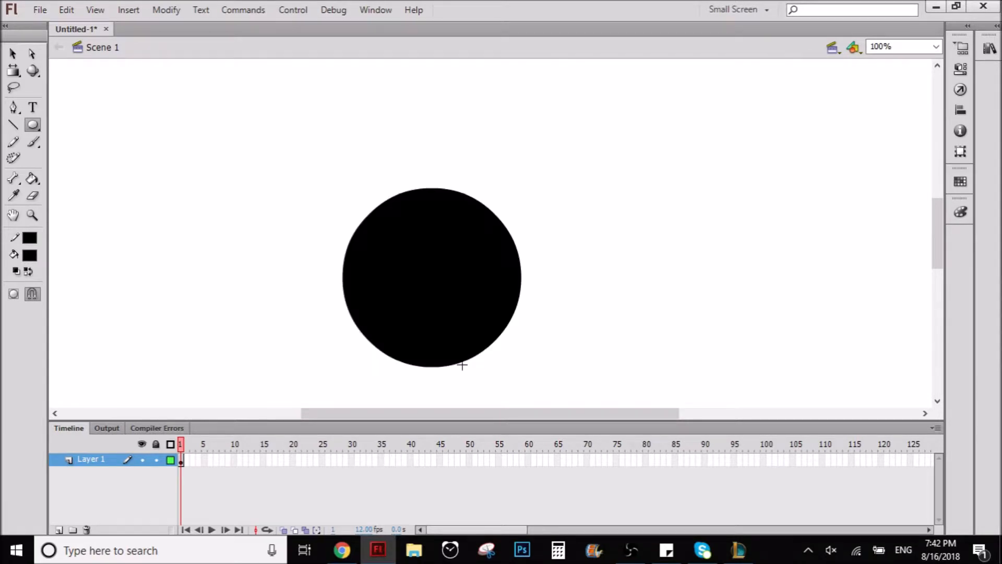
click(13, 53)
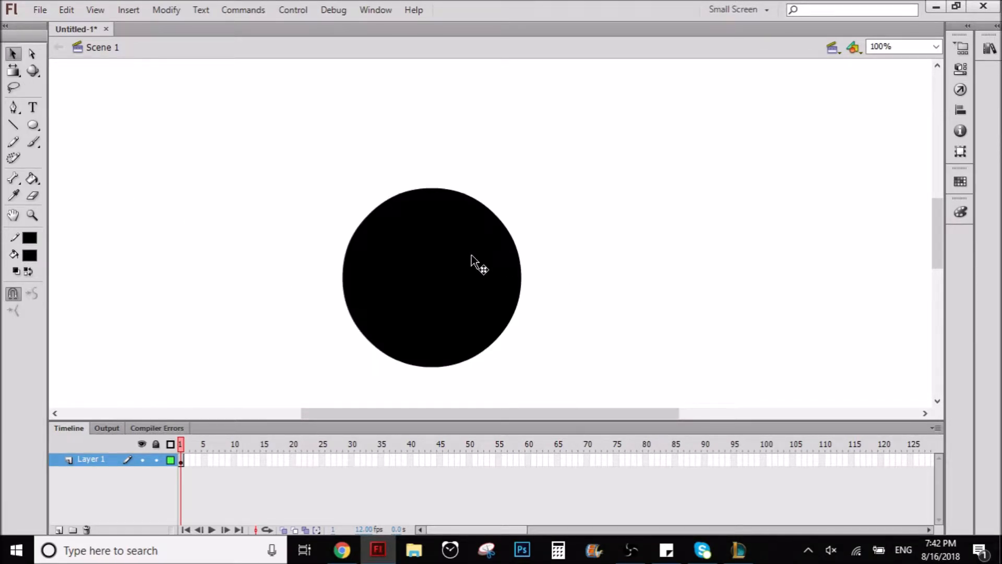
mouse_move(473, 313)
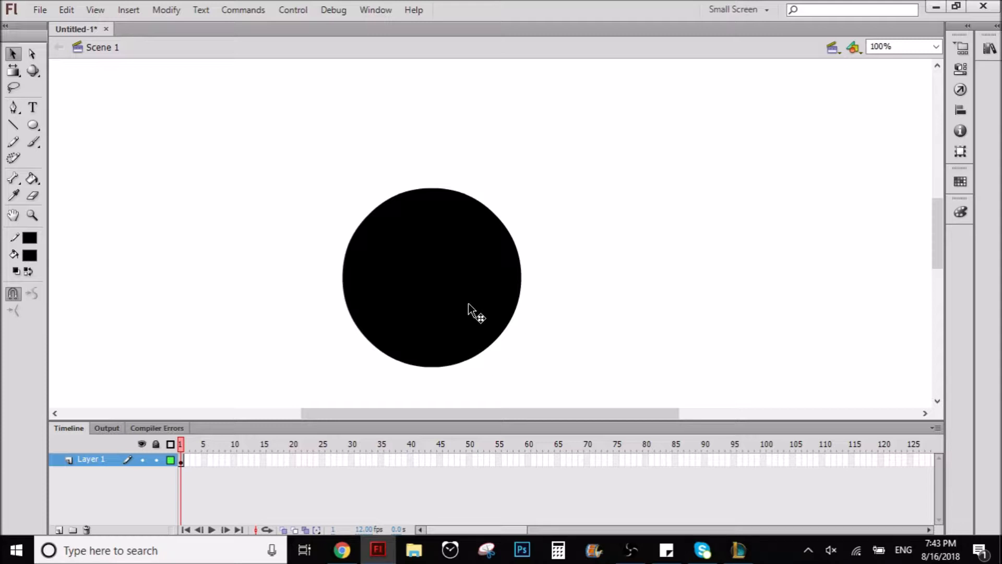
mouse_move(445, 292)
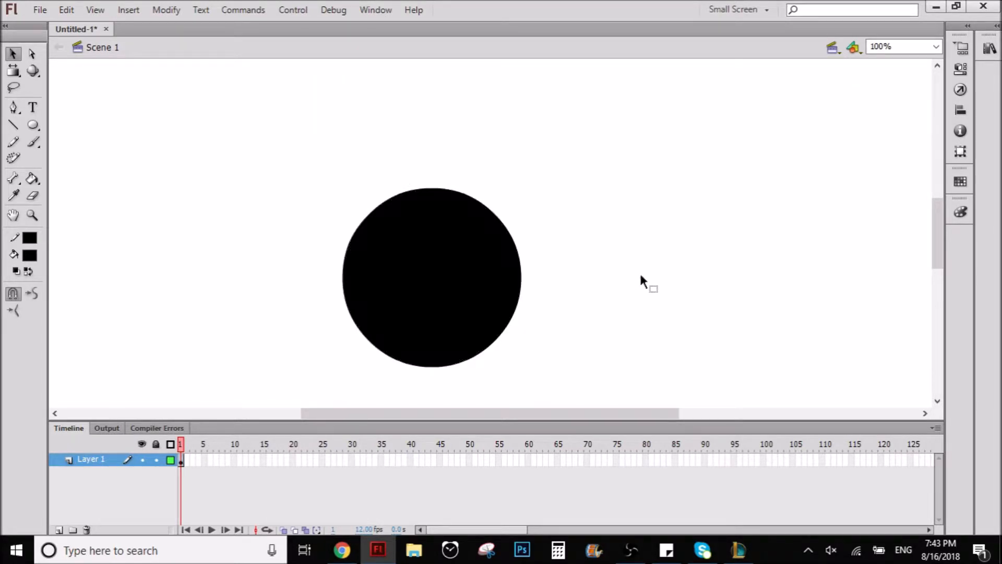
Give the selected circle a radial gradient fill of light-to-dark blue via the Color panel
click(431, 278)
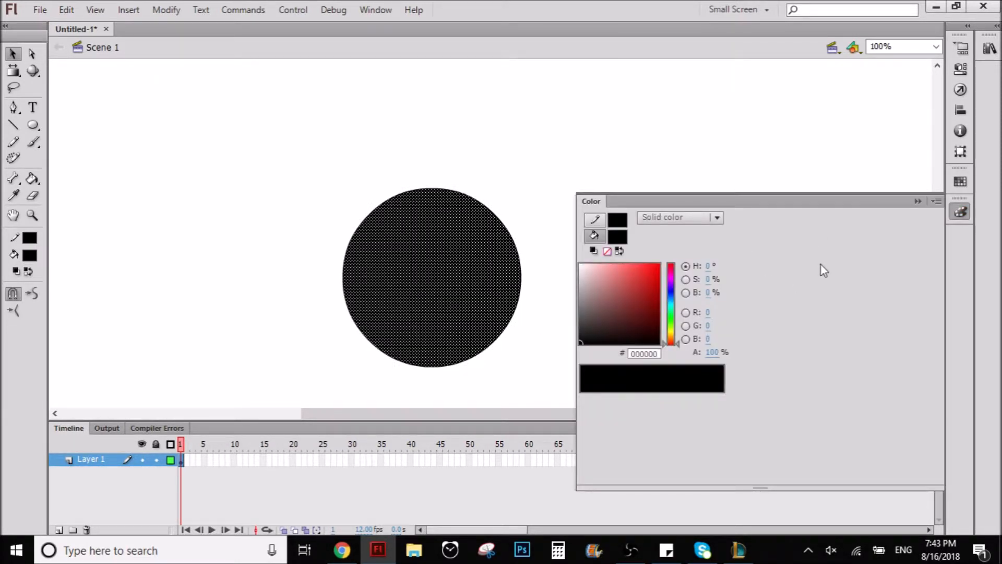
mouse_move(645, 213)
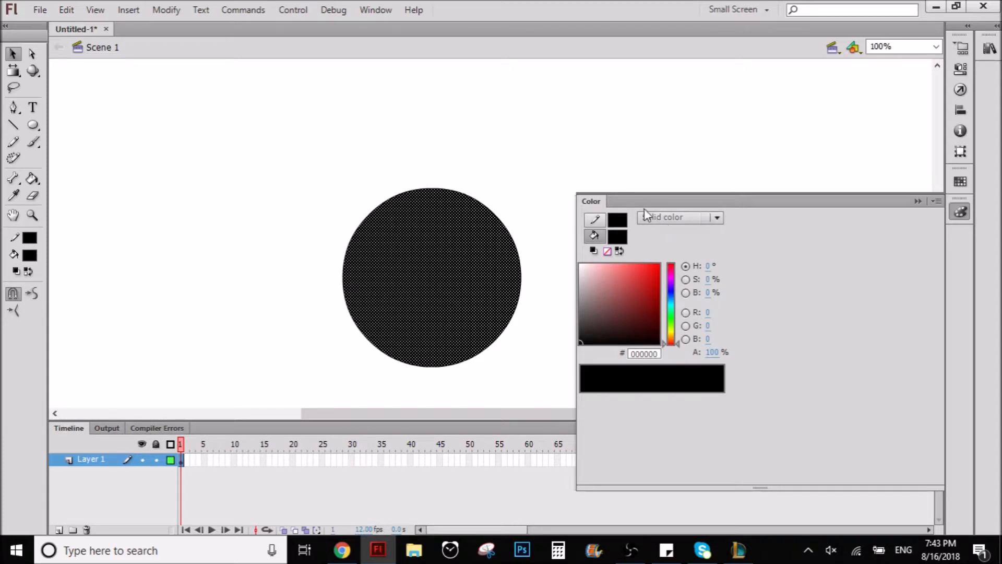
mouse_move(690, 224)
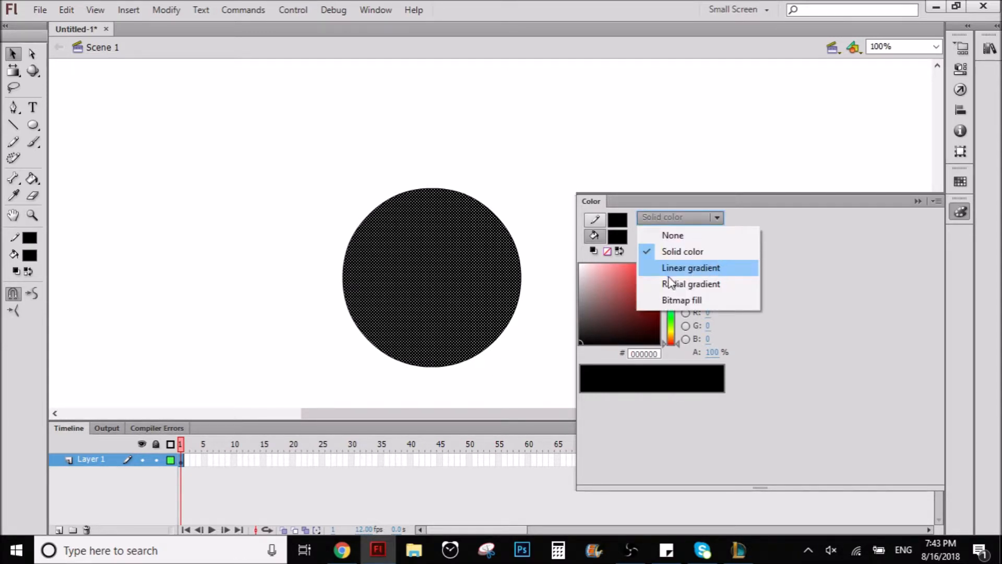
mouse_move(690, 284)
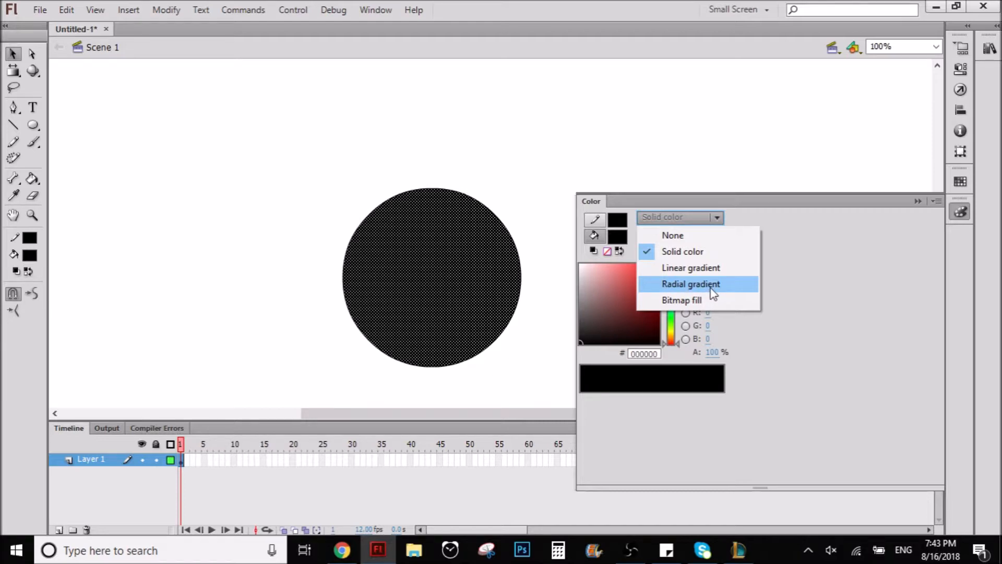
click(690, 268)
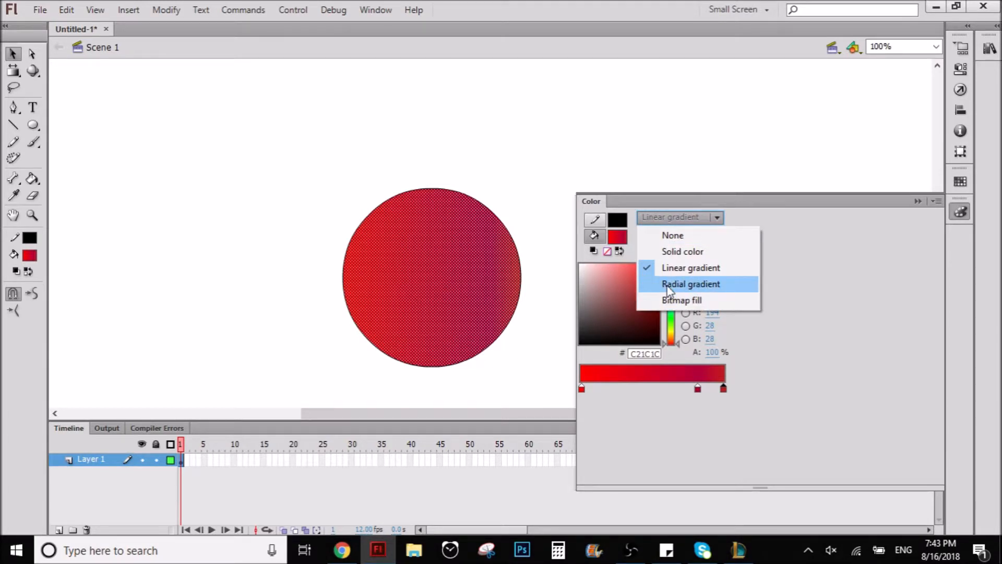
click(691, 284)
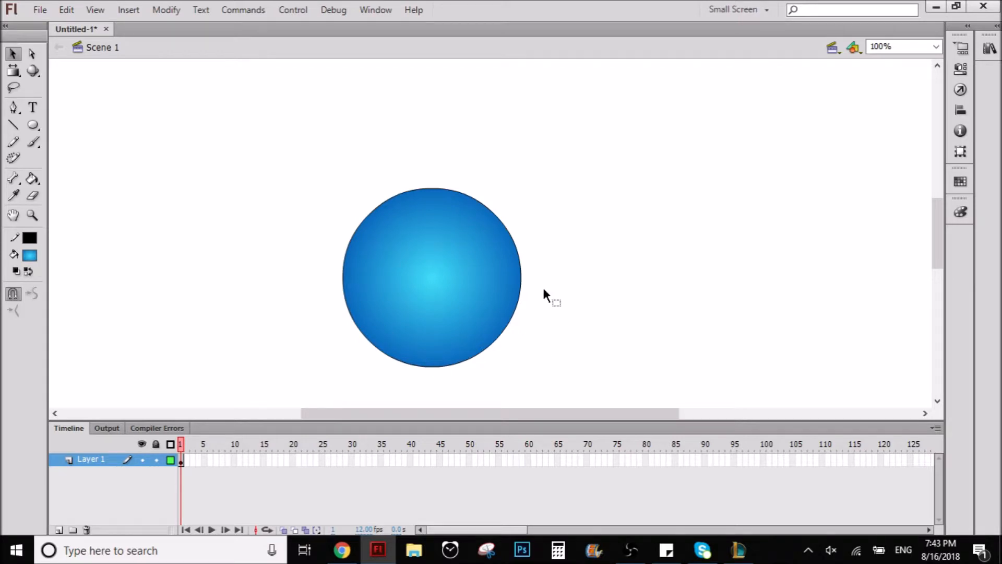
mouse_move(675, 160)
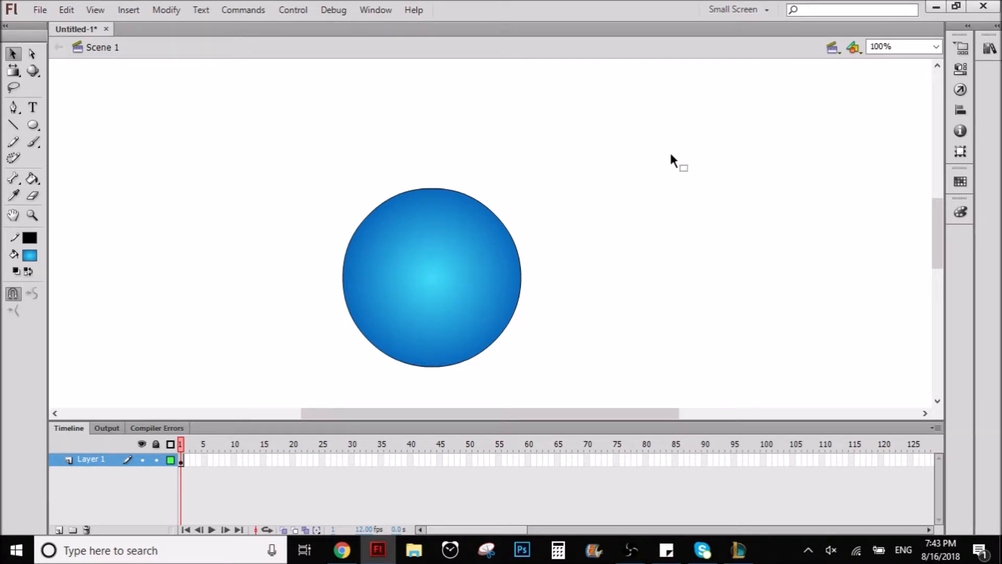
mouse_move(441, 275)
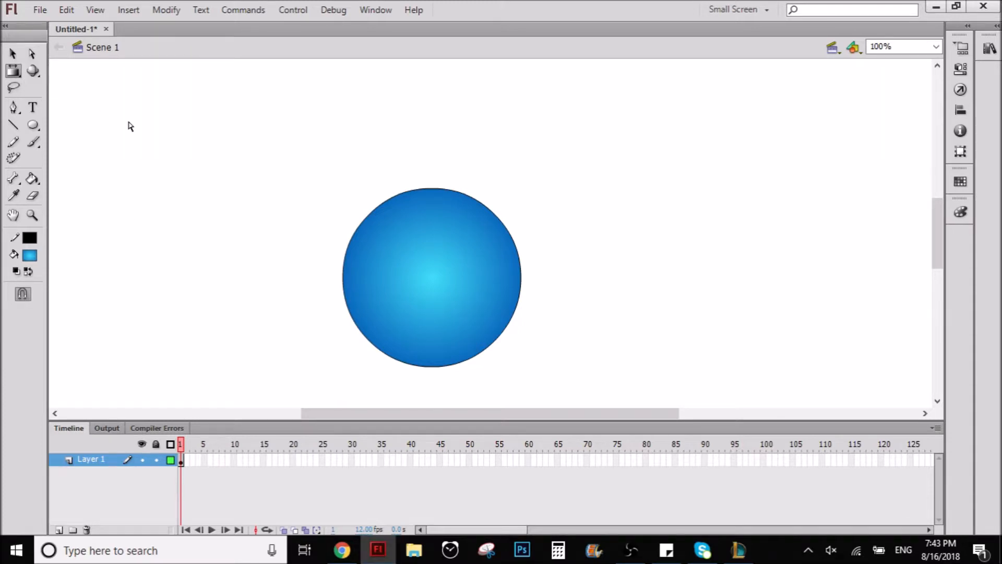
mouse_move(13, 70)
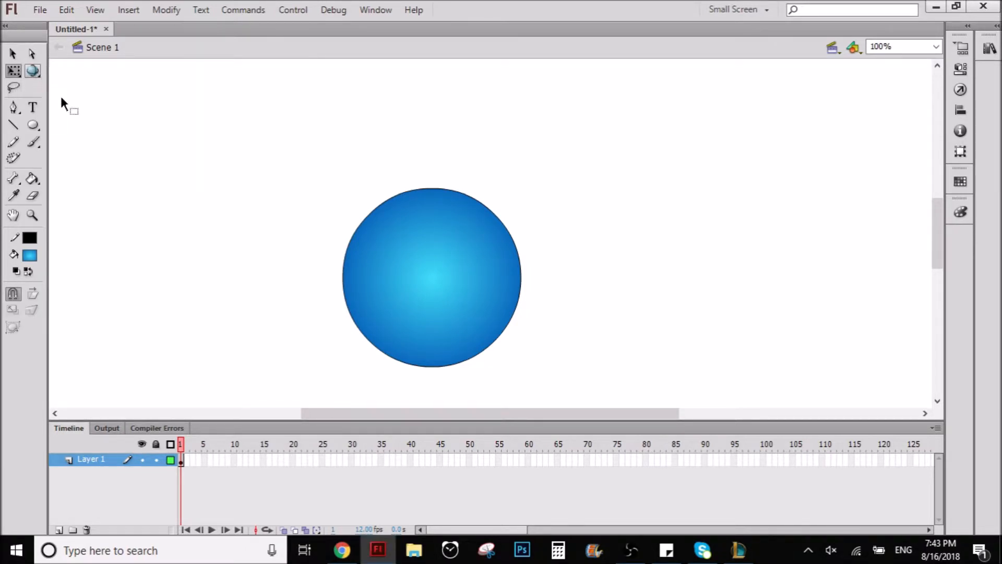
Choose the Gradient Transform Tool (F) from the Free Transform flyout
click(13, 69)
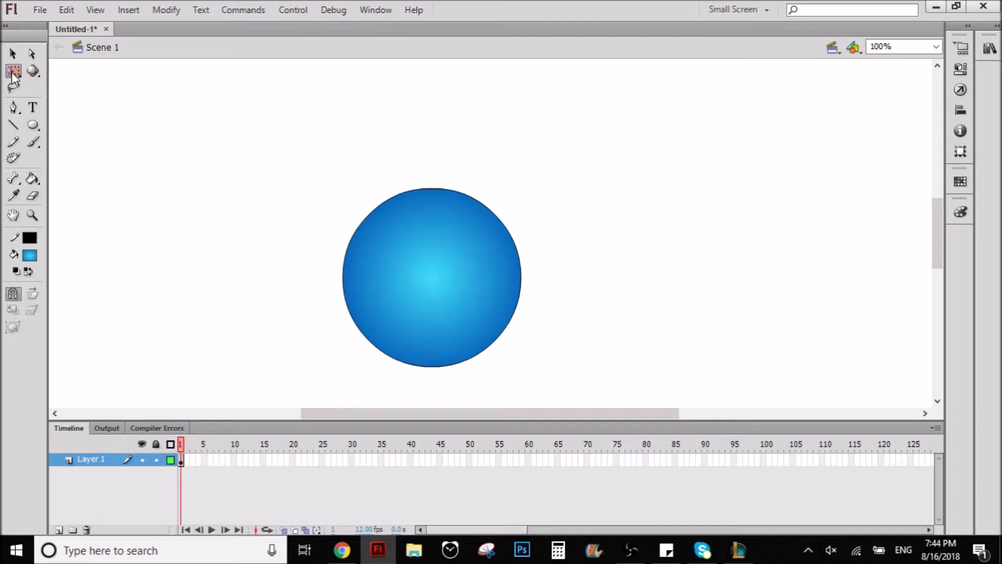
mouse_move(14, 70)
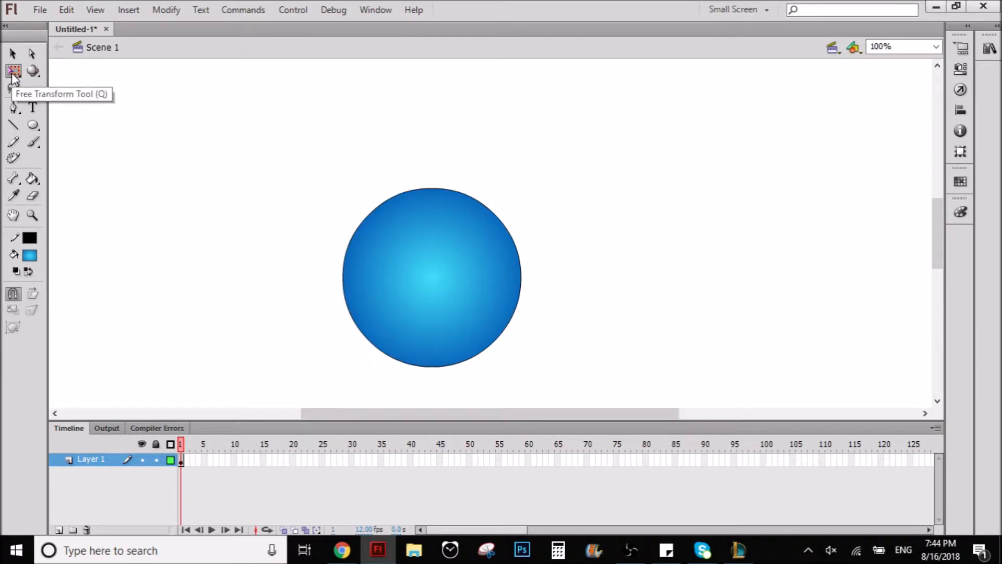
click(14, 70)
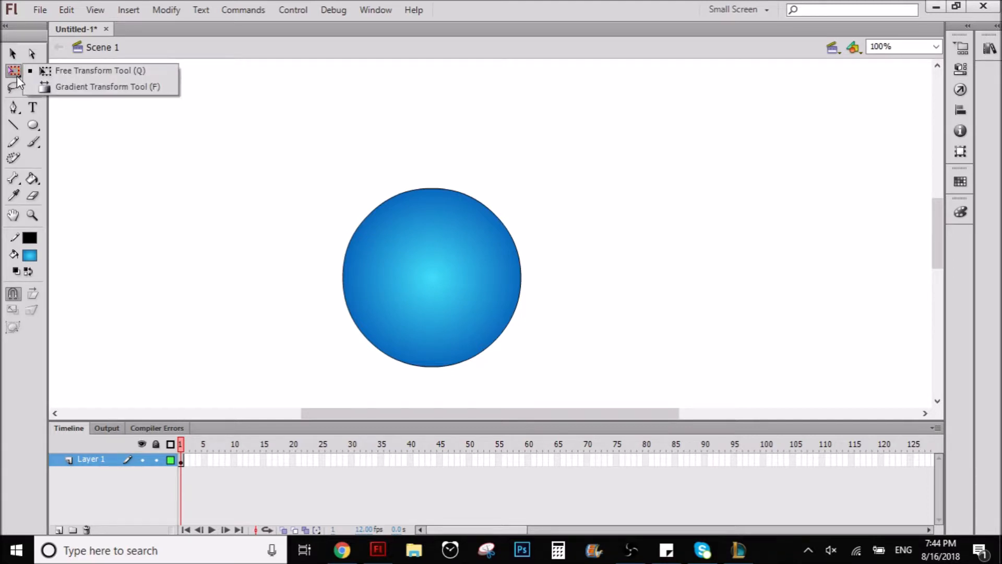
mouse_move(99, 90)
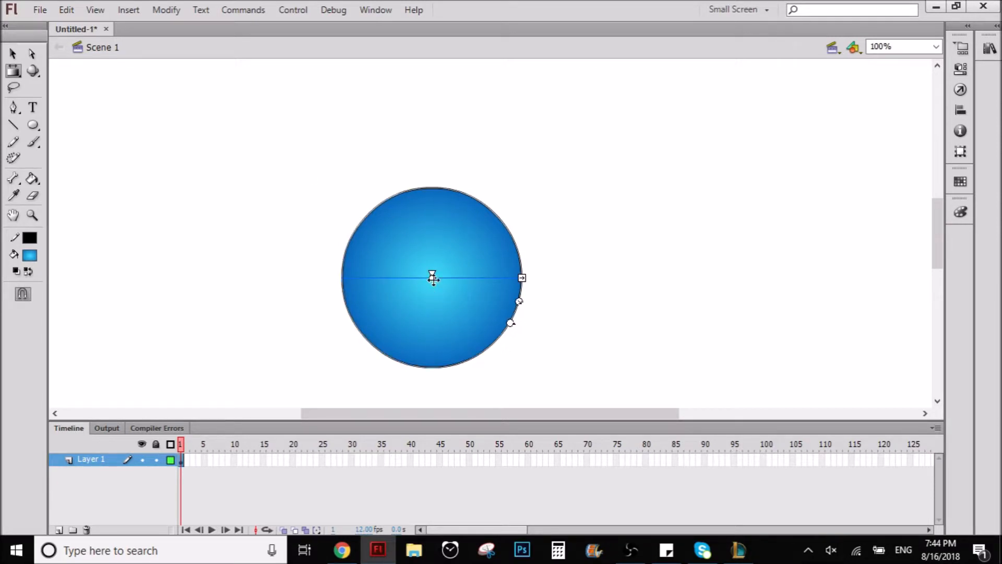
Shift the circle's bright gradient highlight up and to the left
drag(433, 278, 415, 254)
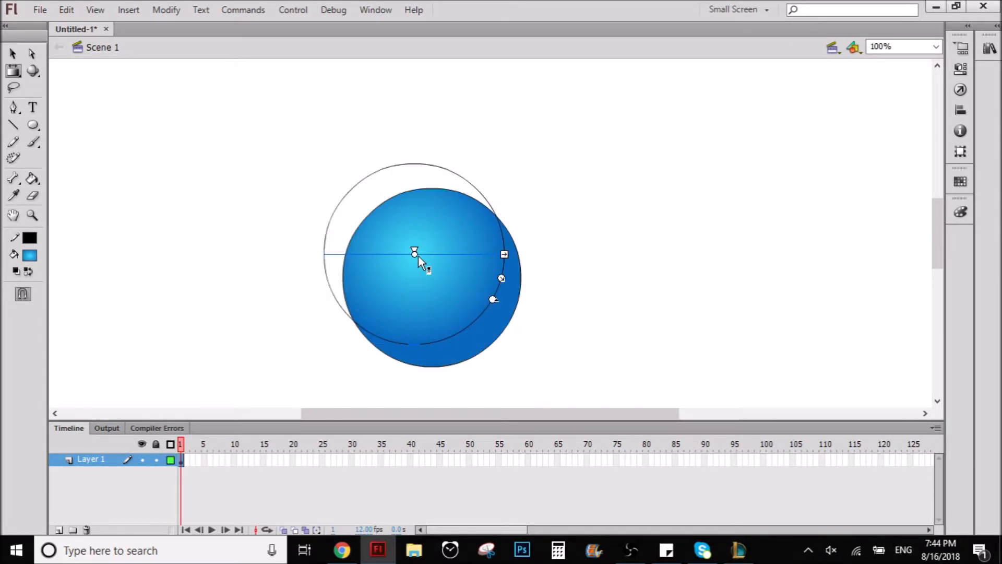
drag(414, 255, 427, 256)
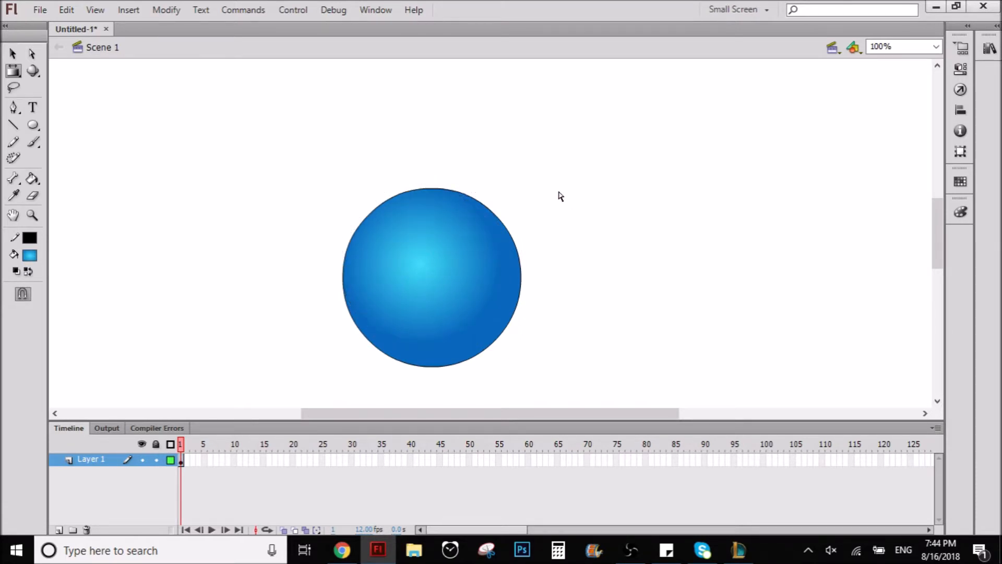
mouse_move(470, 296)
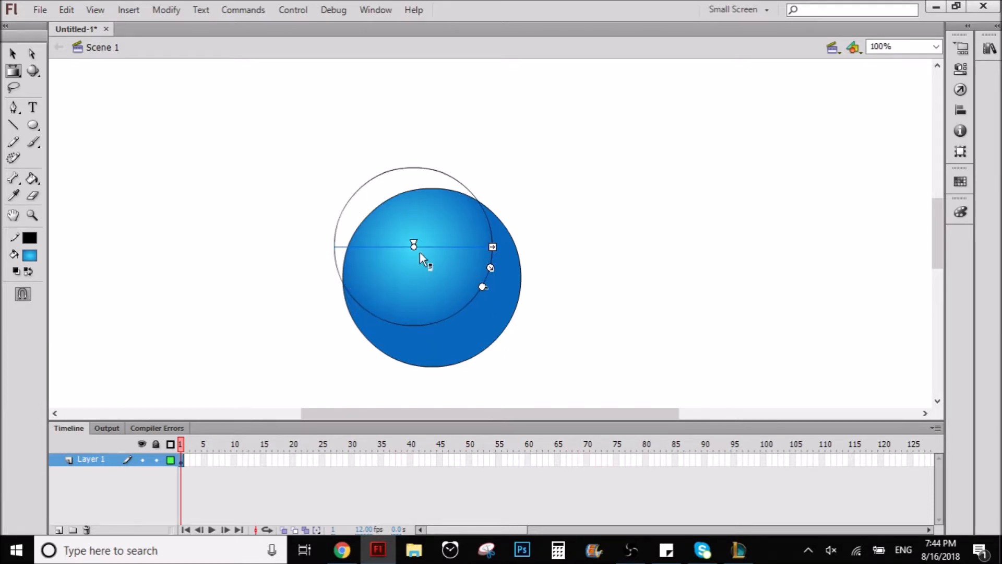
mouse_move(508, 307)
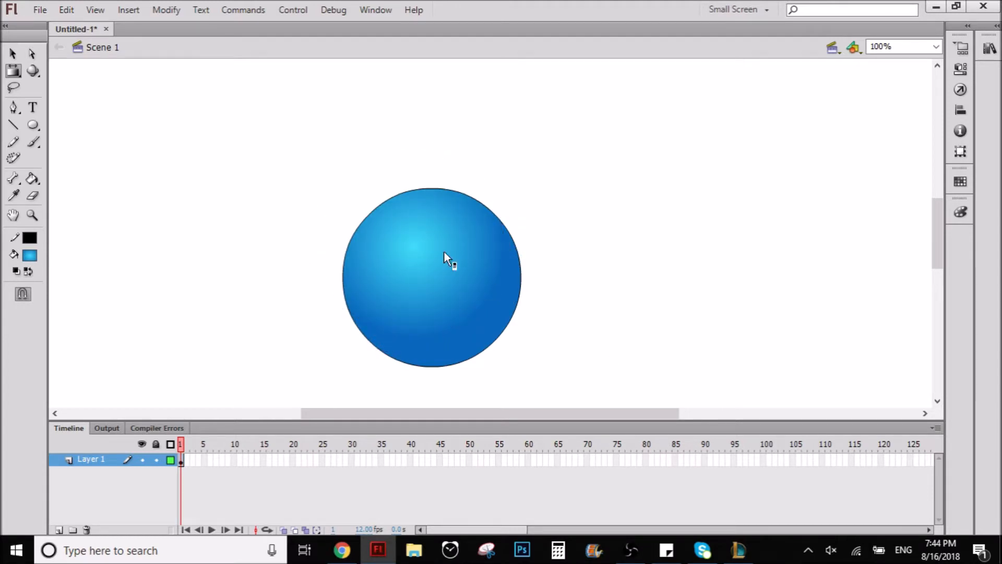
mouse_move(549, 187)
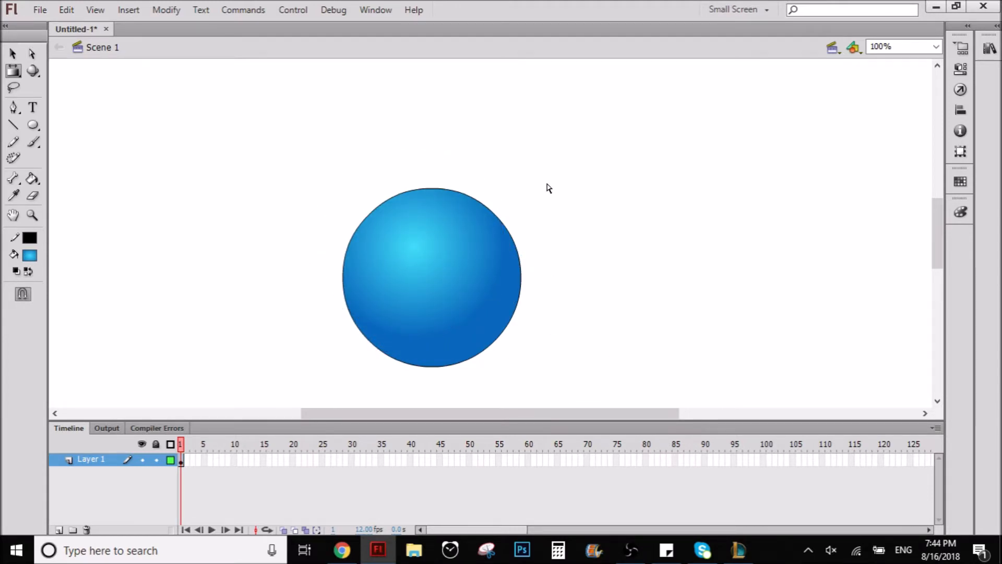
mouse_move(8, 61)
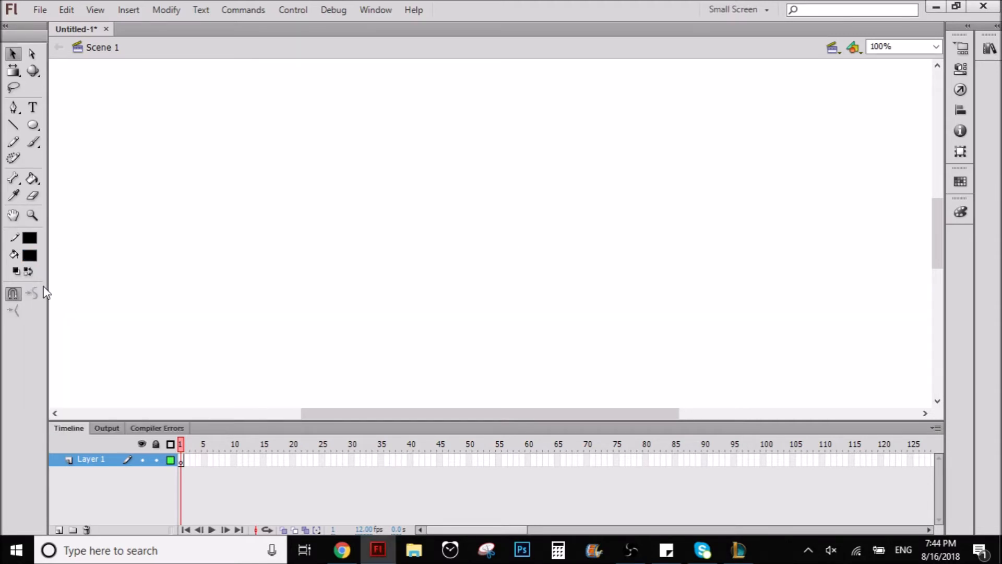
Brush-draw a black outline of an arm ending in a fist across the stage
click(32, 142)
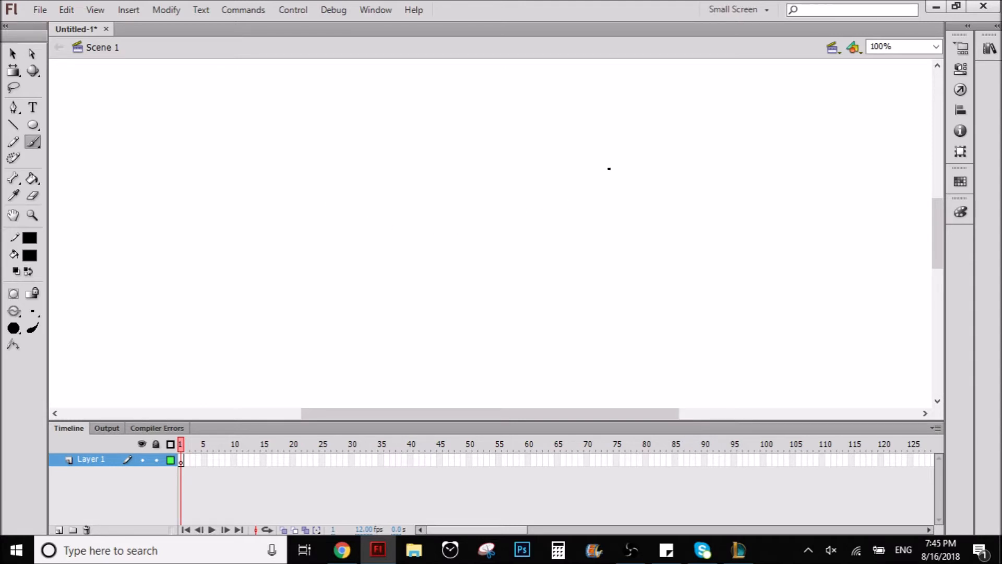
drag(428, 284, 617, 169)
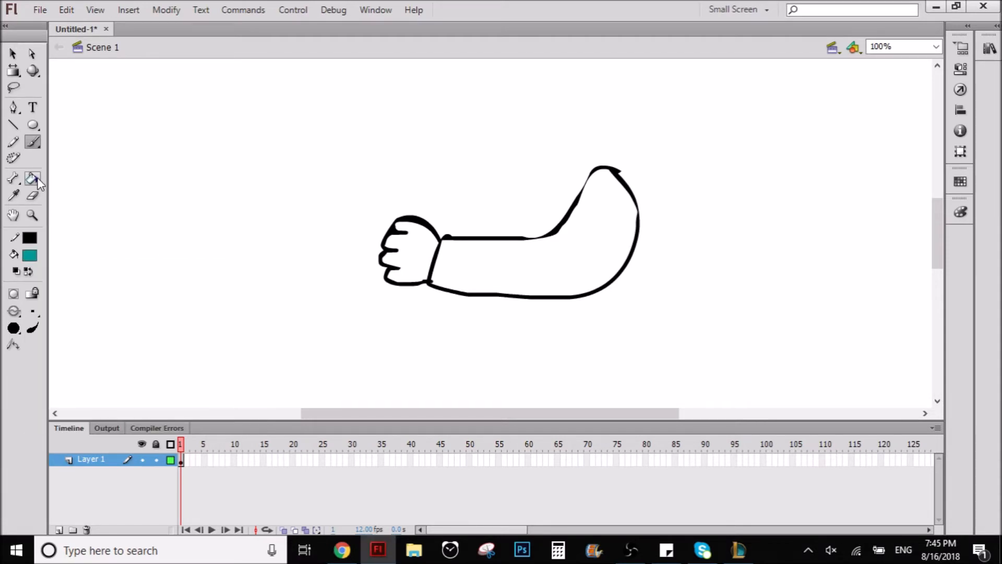
click(524, 237)
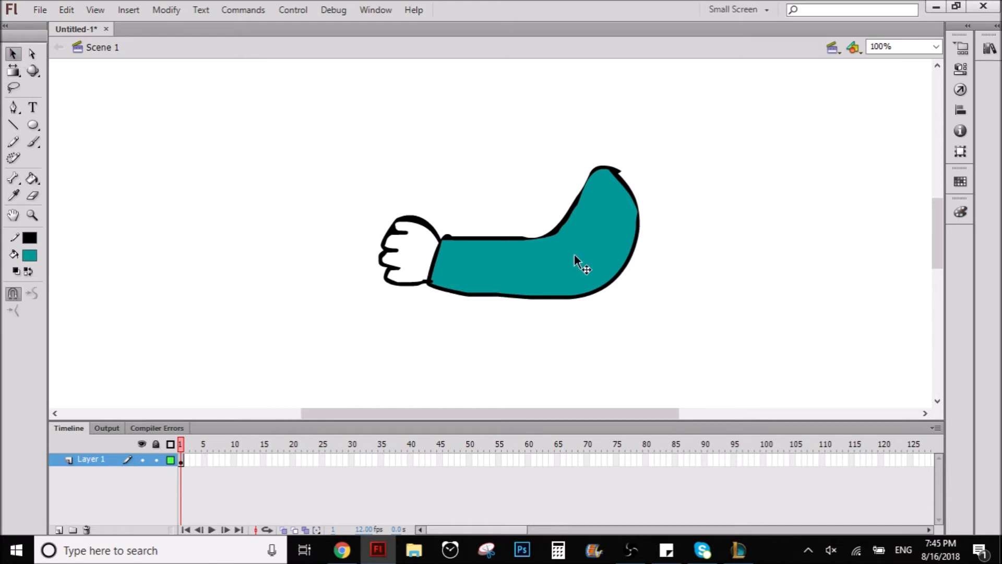
Change the arm's sleeve fill to a light-to-dark blue linear gradient
click(961, 211)
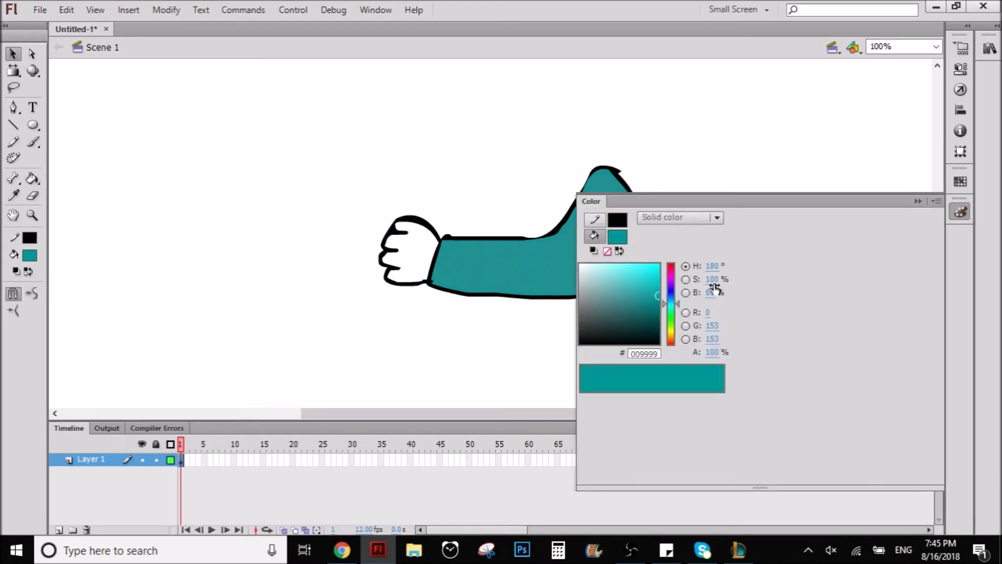
click(717, 218)
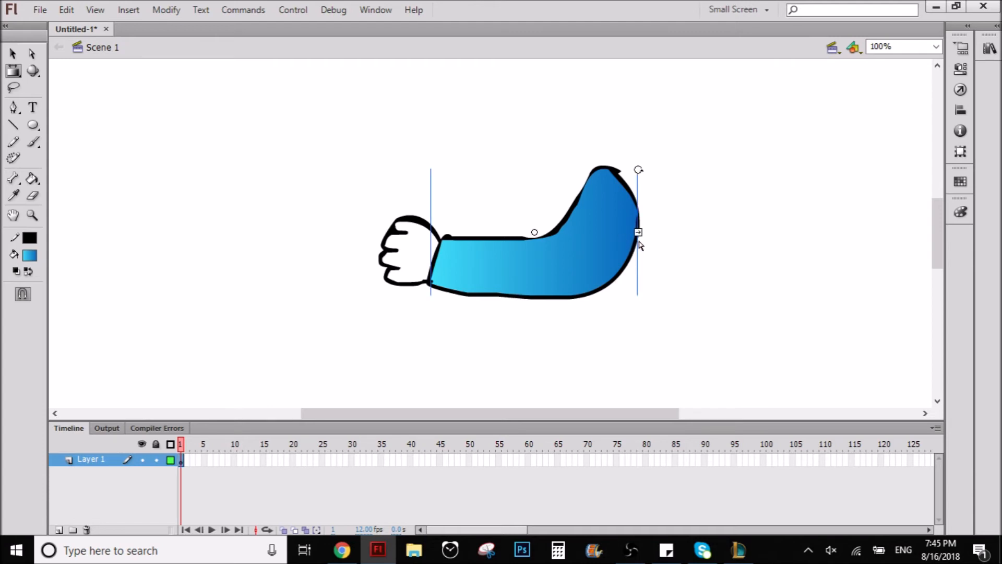
Rotate the sleeve's gradient vertical, light on top, then bring up desktop Sticky Notes
drag(638, 232, 564, 231)
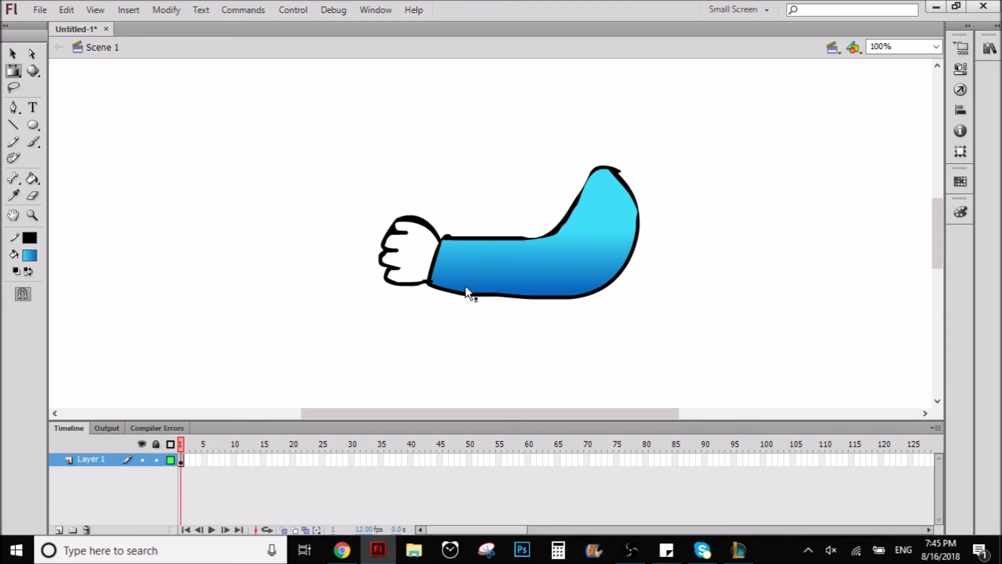
mouse_move(650, 300)
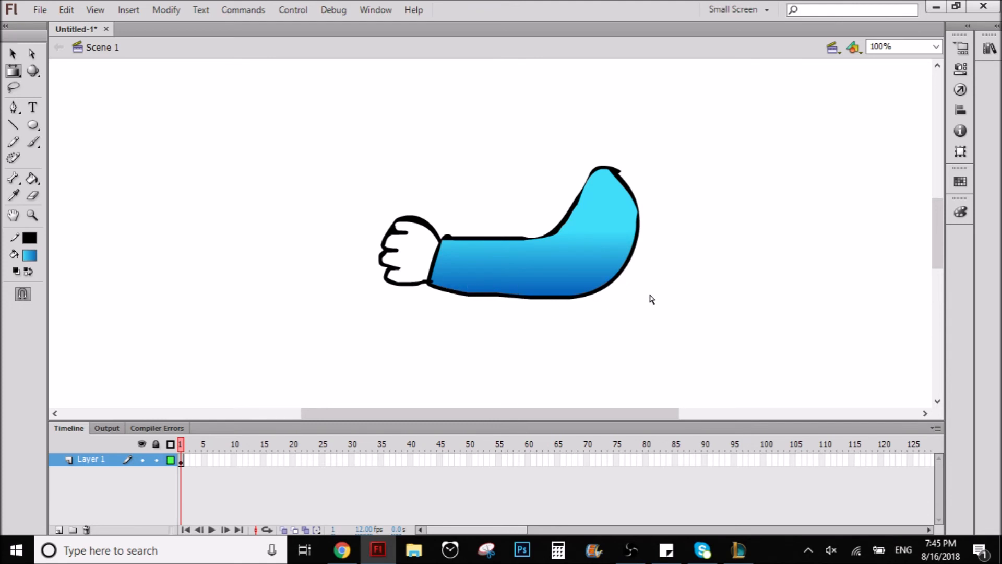
mouse_move(394, 312)
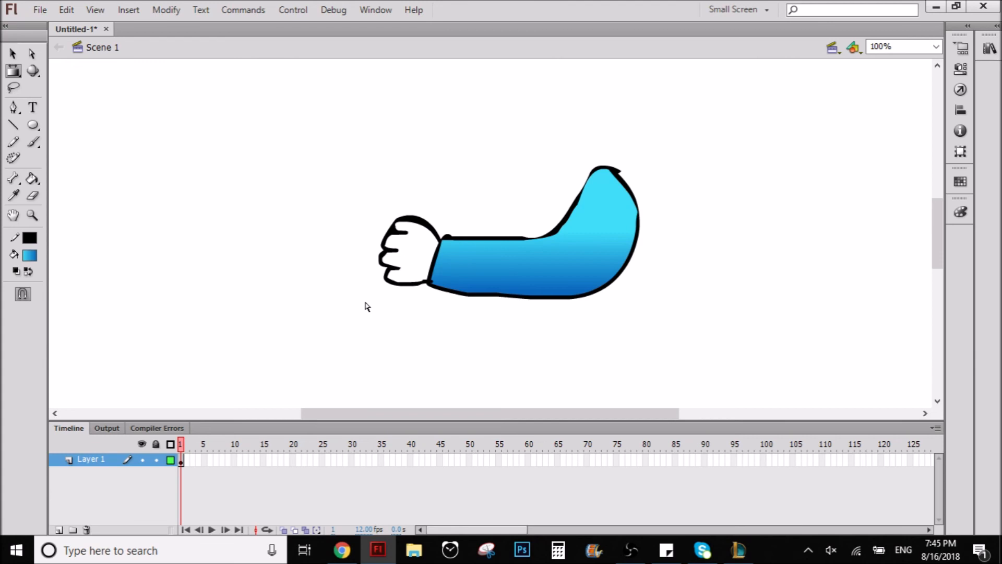
mouse_move(656, 436)
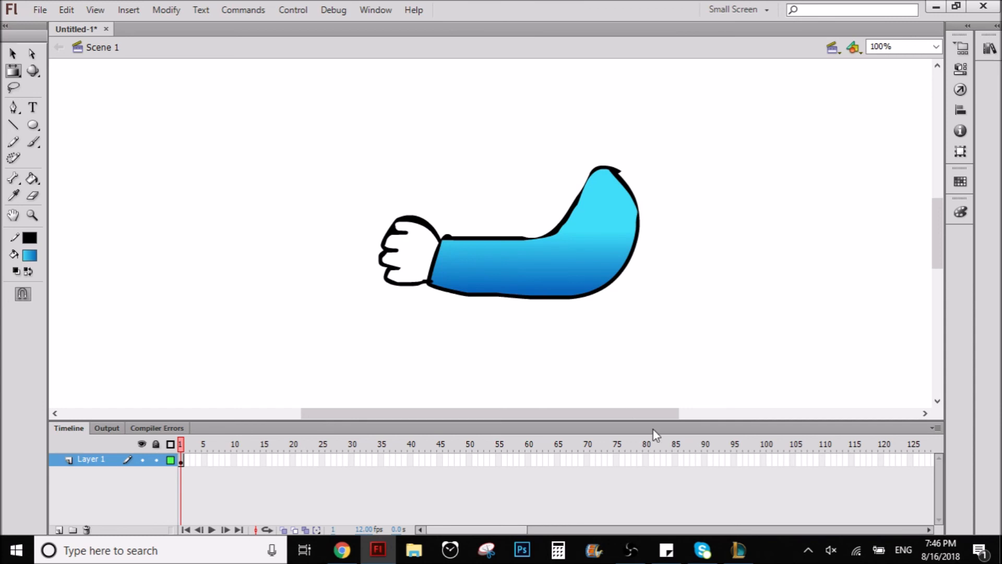
click(594, 550)
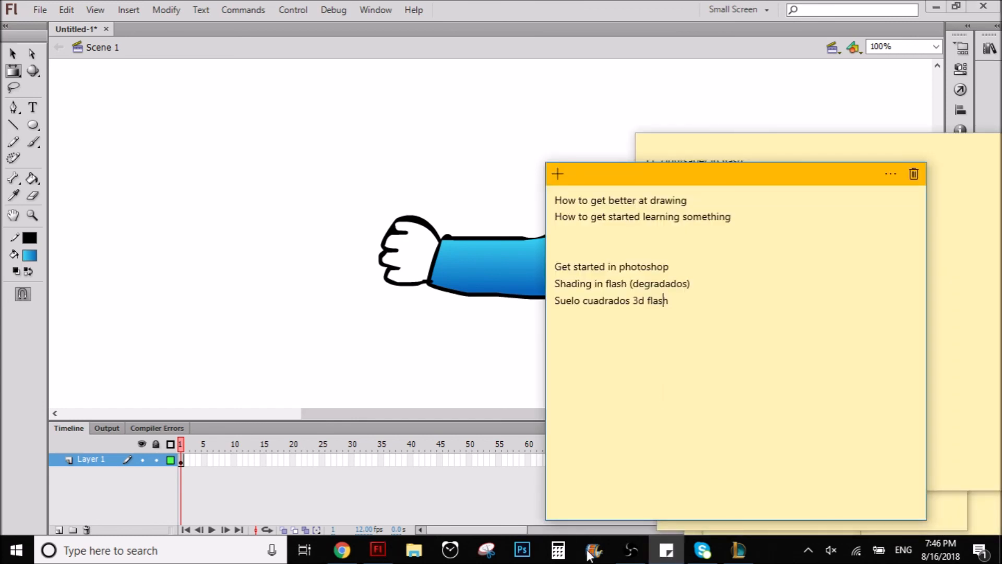